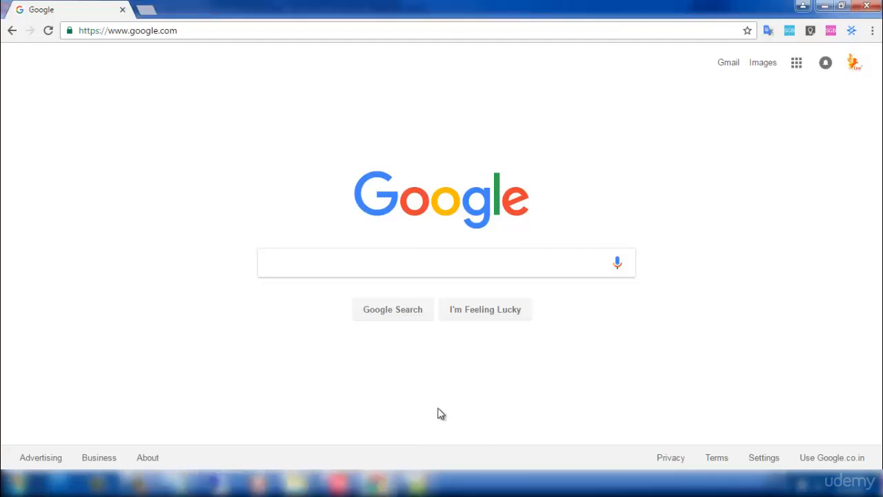
Step: Search Google for 'site5 hosting' and open the Site5 Web Hosting result
text(s)
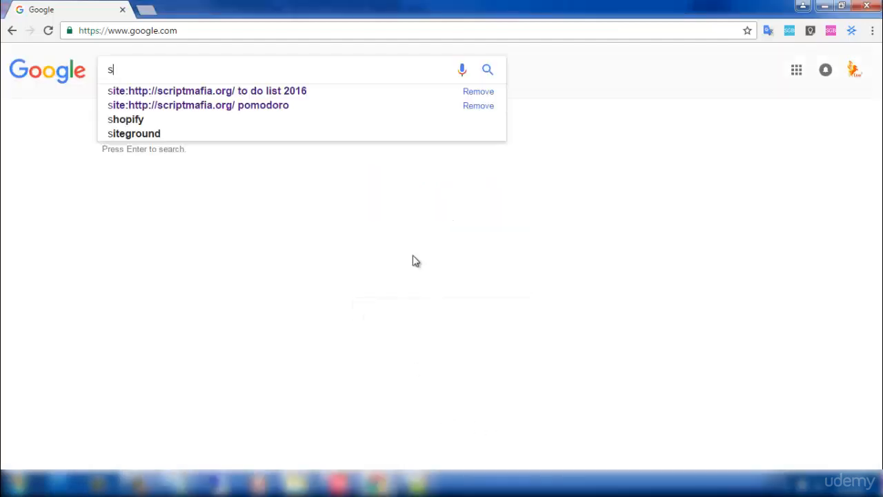
text(ite5 hosting)
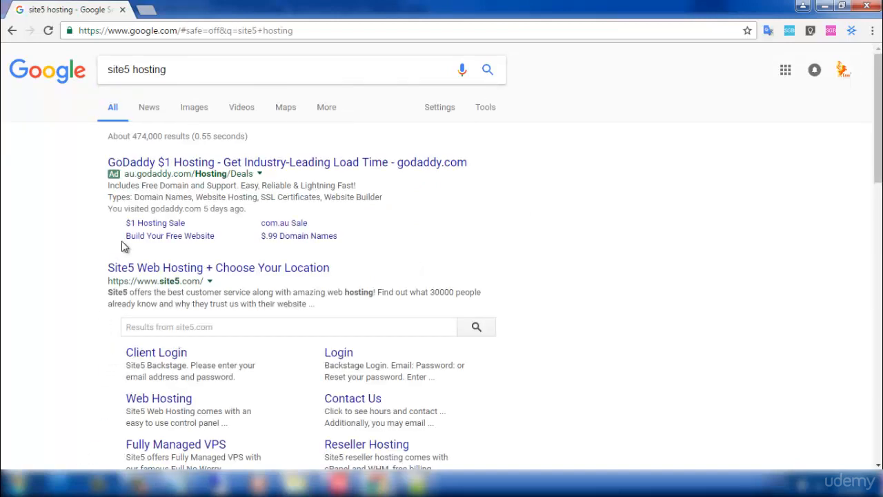
click(218, 267)
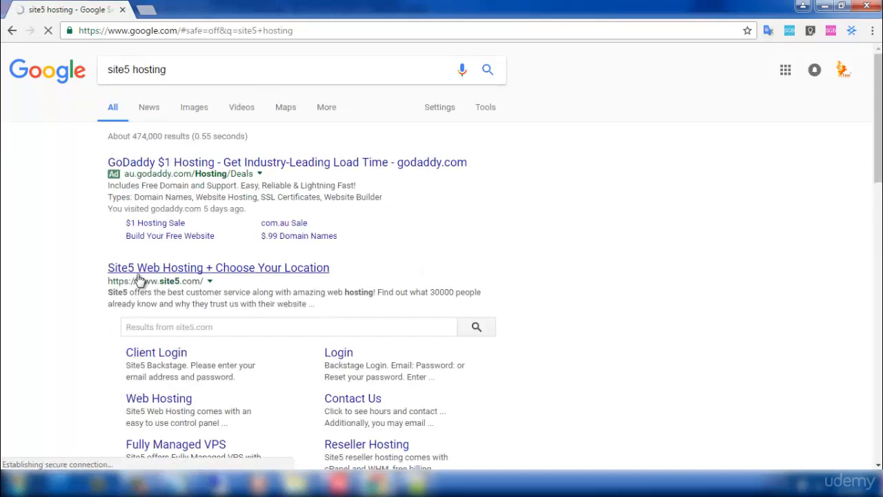
Step: Let site5.com load to show the hostBasic, hostPro+Turbo and hostPro plan prices
click(218, 267)
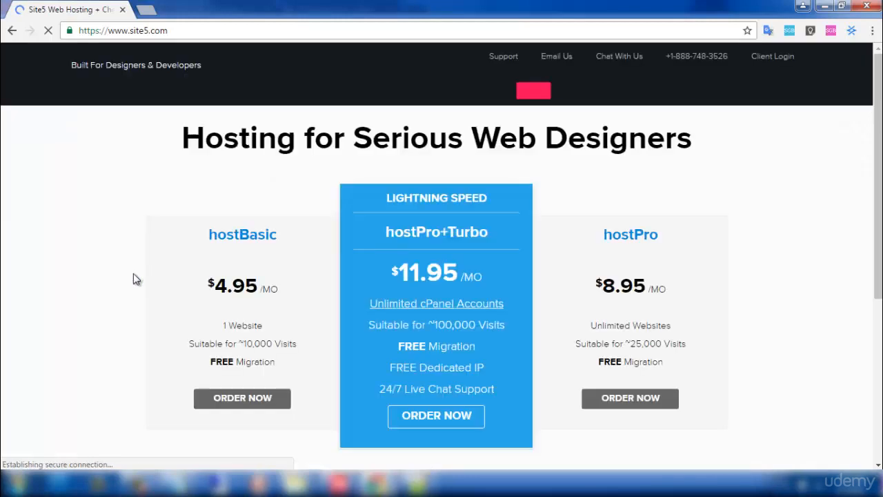
mouse_move(193, 300)
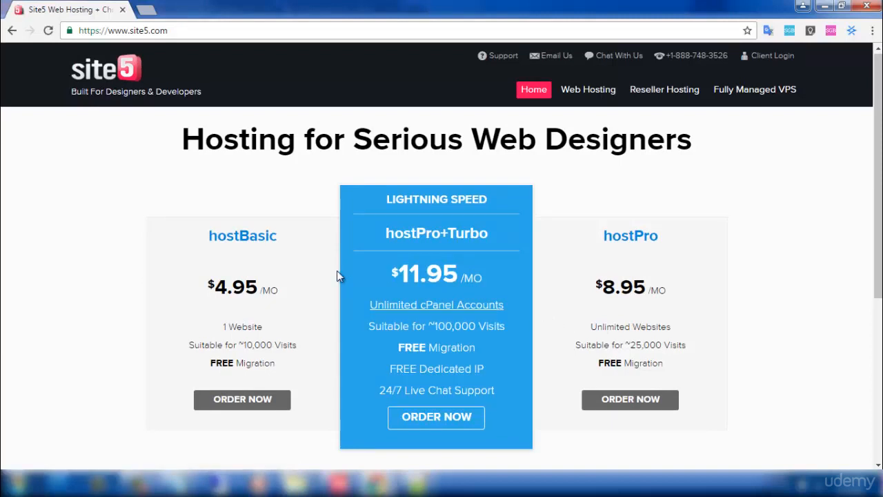
mouse_move(313, 269)
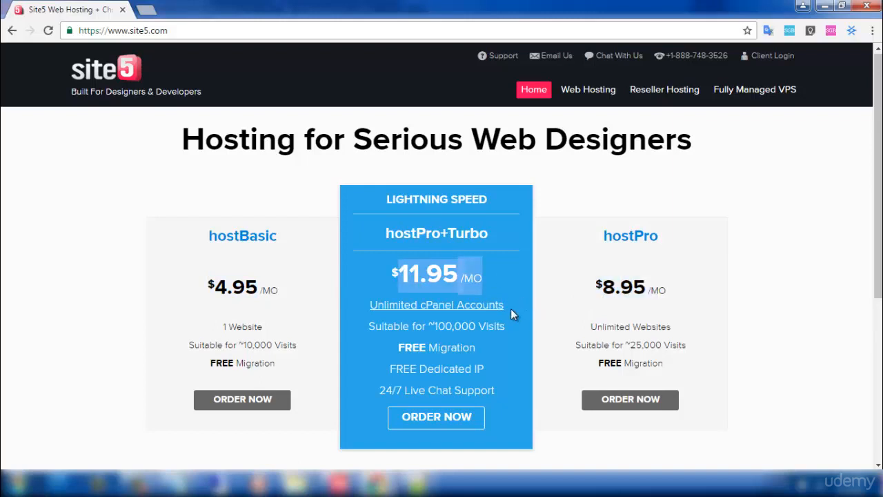
mouse_move(509, 326)
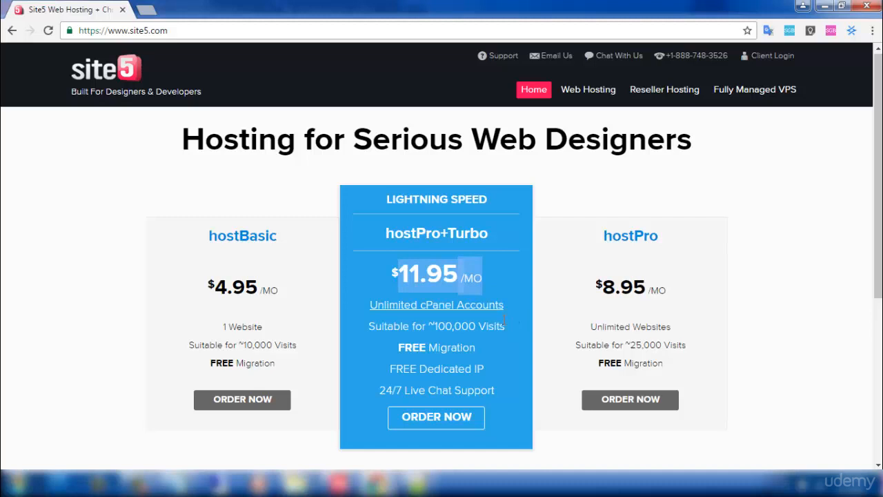
mouse_move(221, 280)
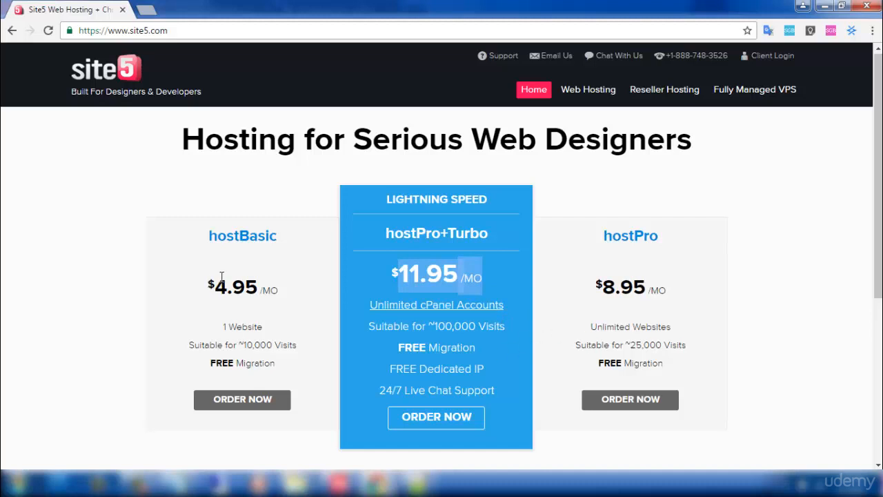
mouse_move(398, 304)
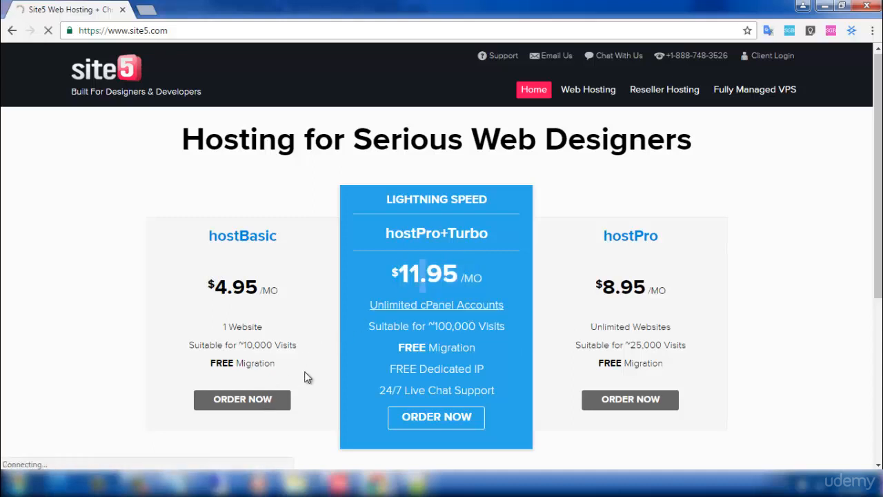
Step: Order hostBasic as Shared Hosting - HostBasic - US Central with 12-month billing ($71.40)
click(436, 417)
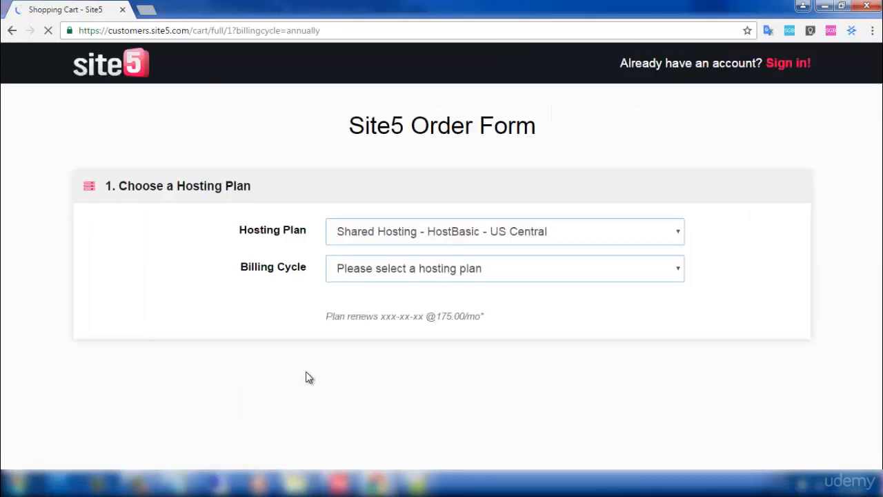
click(504, 231)
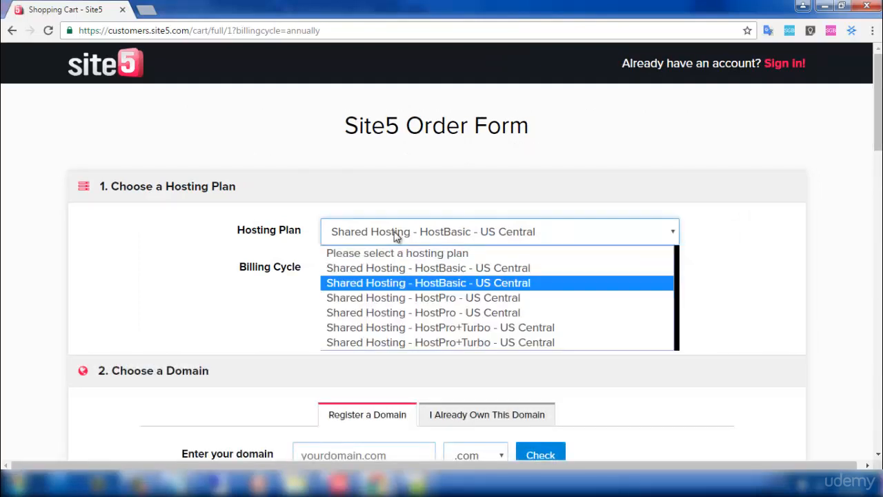
click(427, 283)
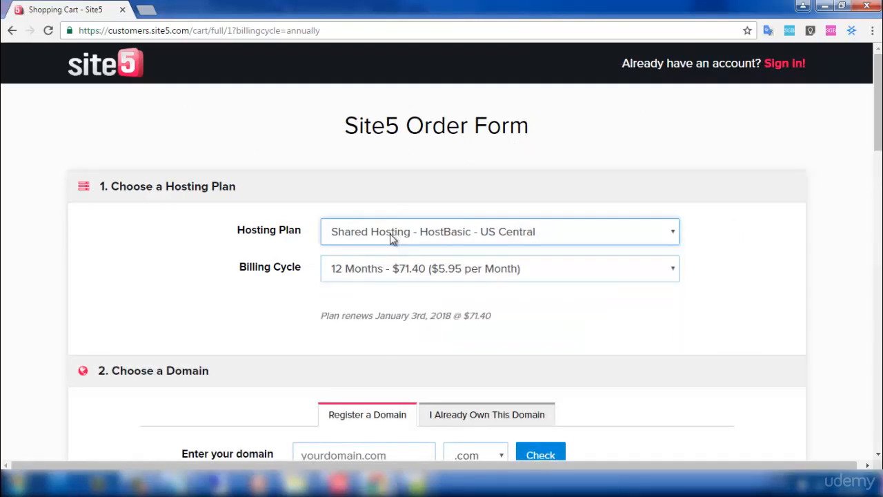
click(500, 268)
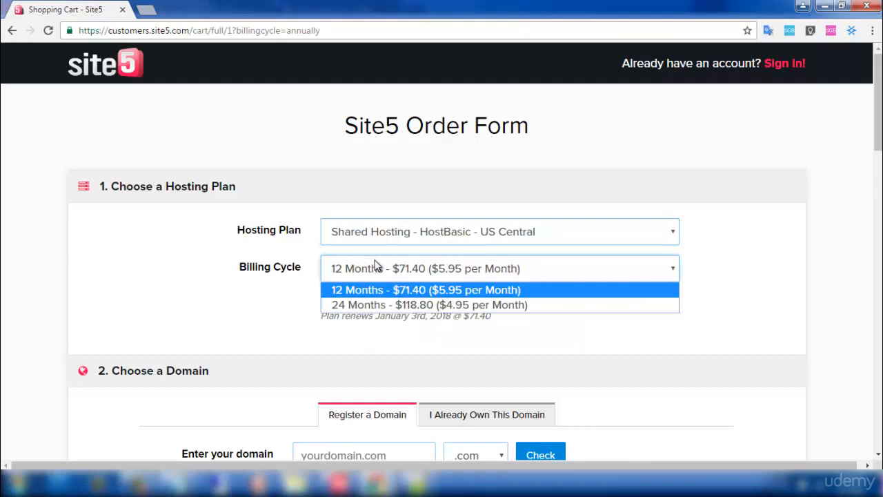
click(422, 290)
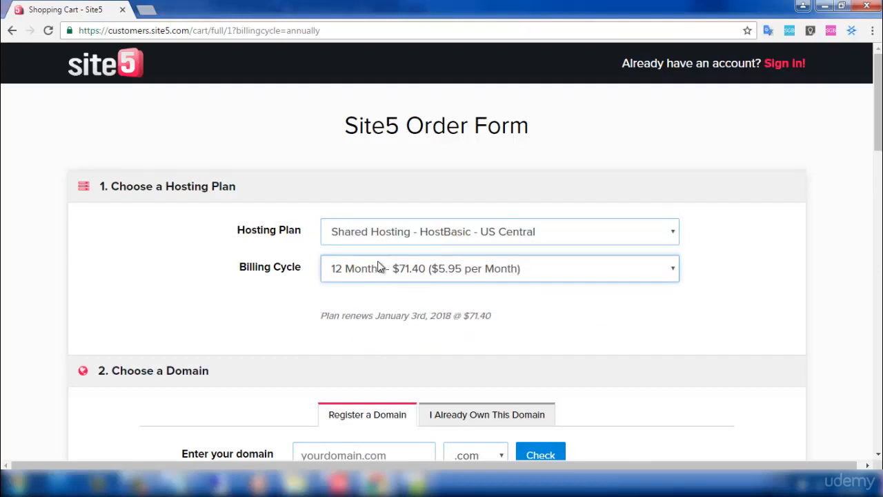
Step: Choose 'I Already Own This Domain' and enter the domain buyiphone7pluscases
click(487, 414)
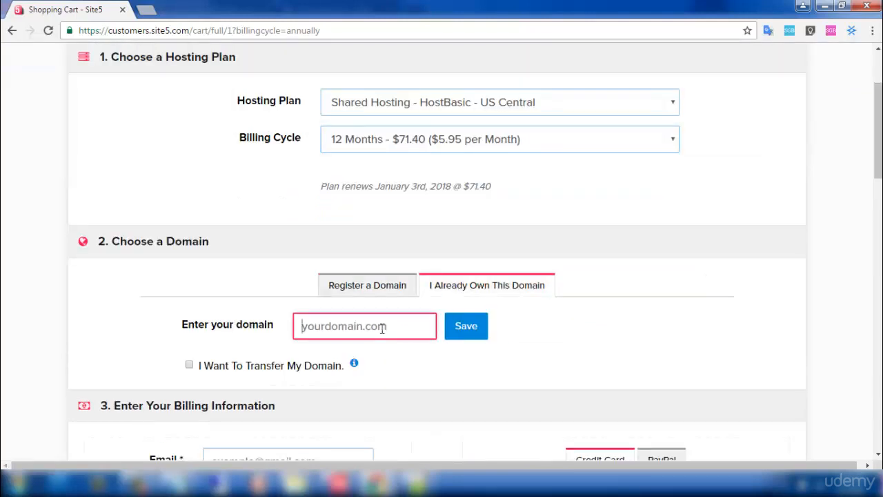
mouse_move(578, 305)
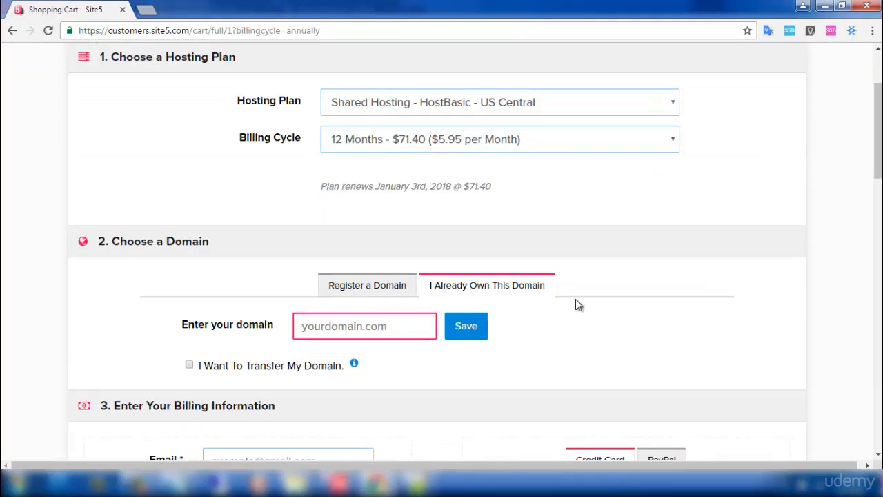
mouse_move(555, 316)
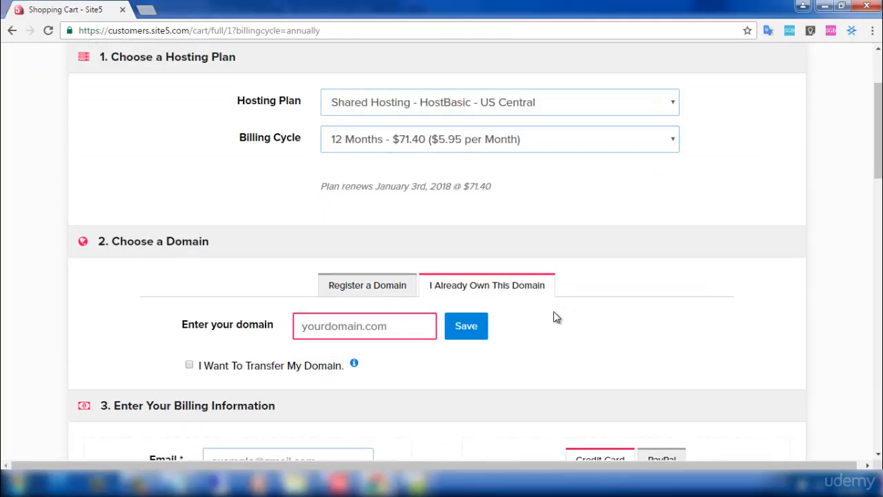
click(348, 326)
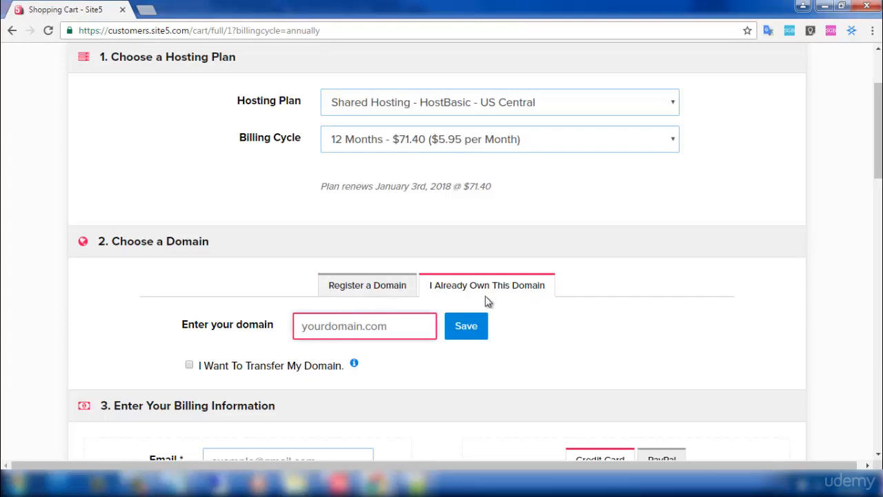
click(368, 285)
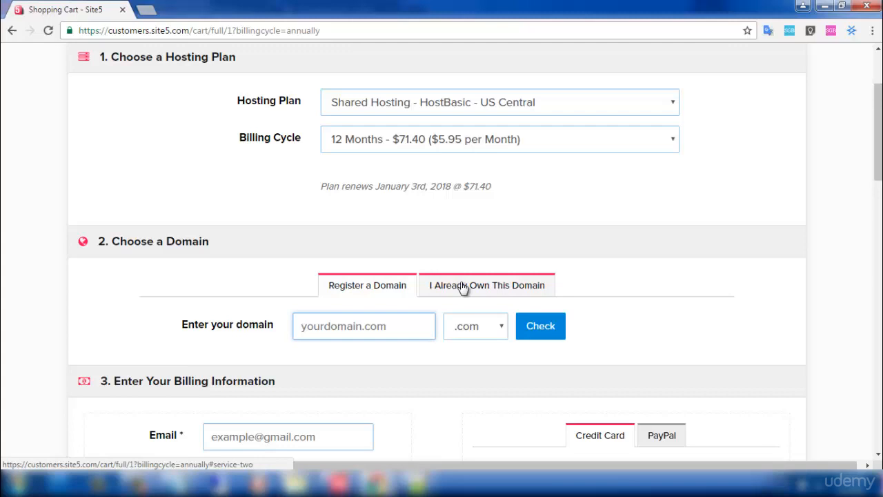
mouse_move(452, 294)
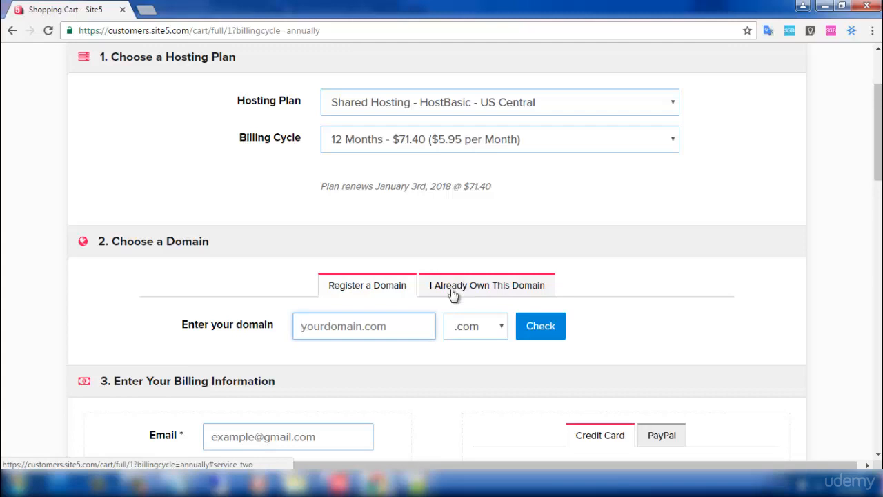
click(487, 285)
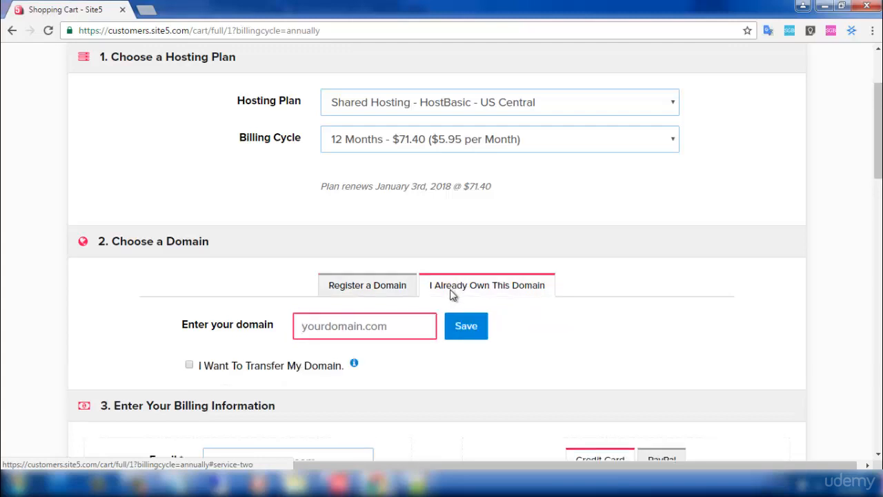
click(372, 326)
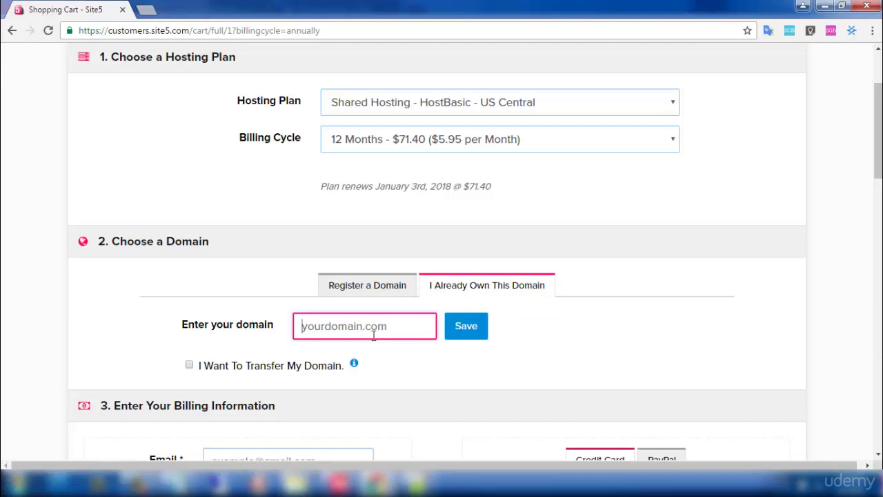
text(buyiphone7)
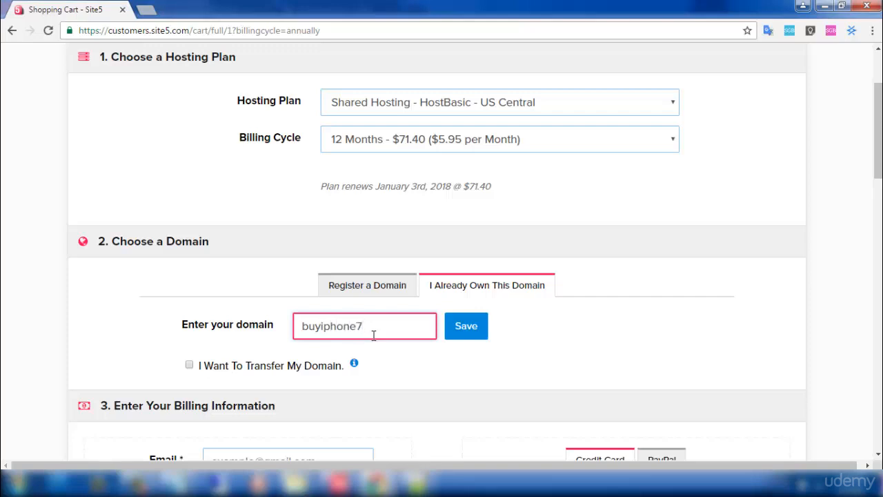
text(pluscases.co)
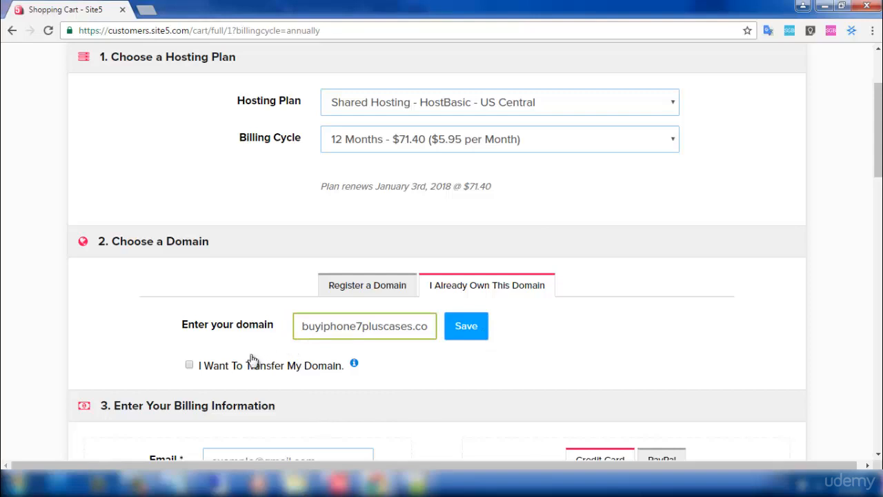
Step: Complete section 3 billing fields: email, password, name, phone, address, country, zip, city, state
scroll(down, 3)
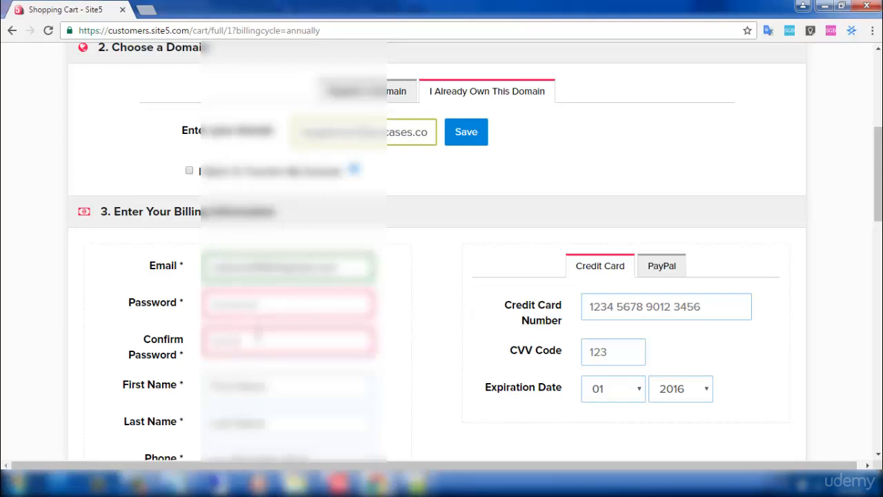
scroll(down, 3)
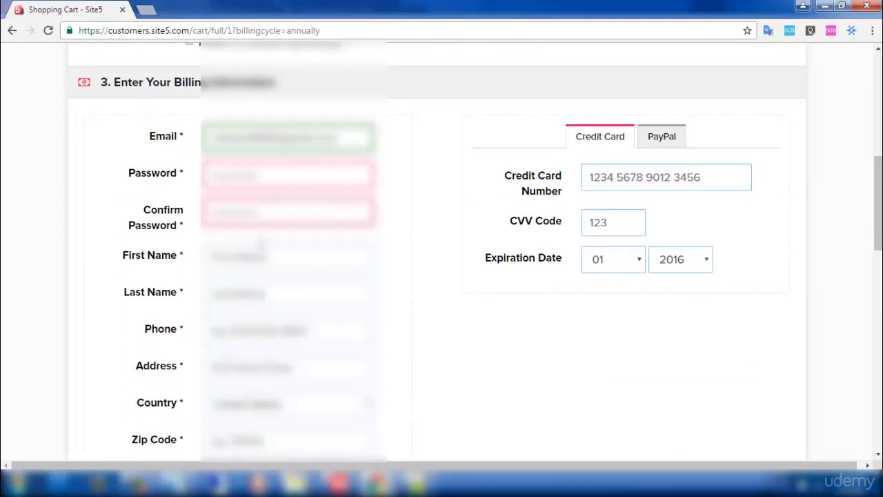
click(289, 256)
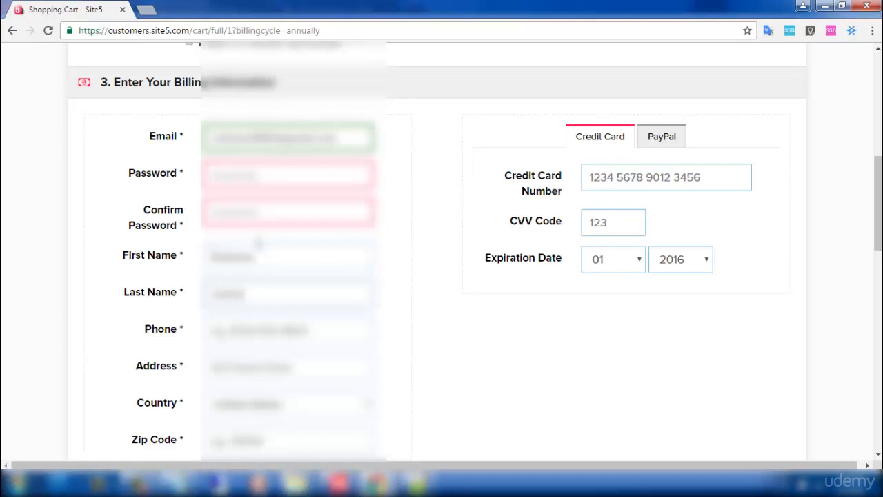
scroll(down, 3)
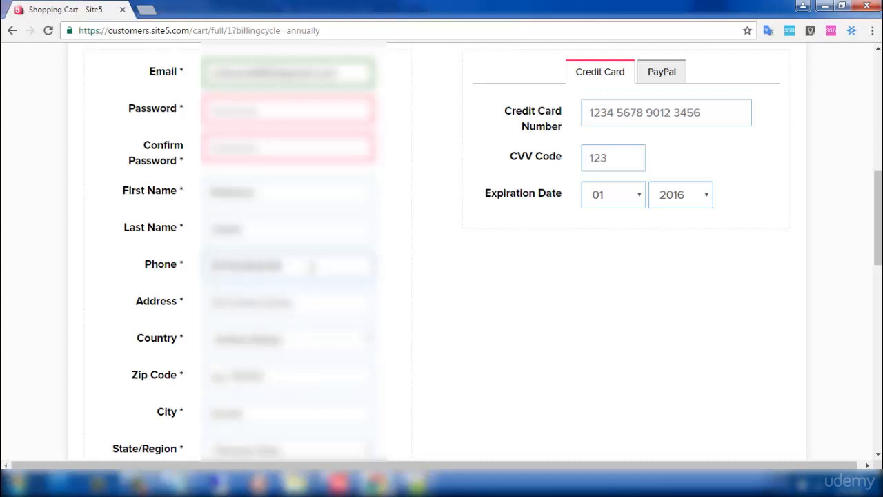
scroll(down, 3)
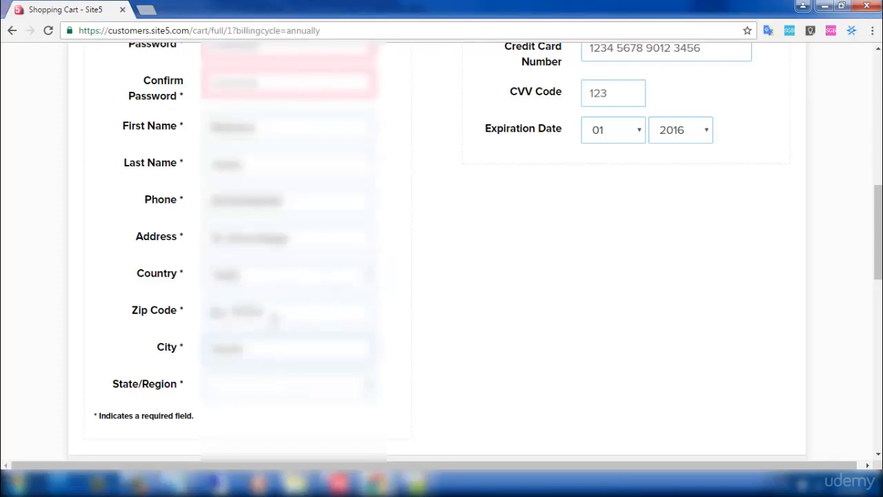
click(288, 311)
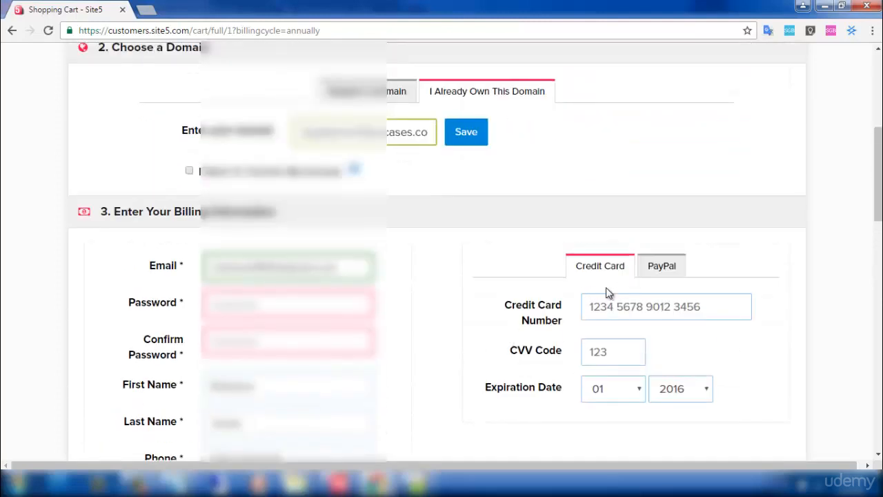
Step: Select PayPal as payment and review the $71.40 HostBasic order summary in section 5
click(661, 266)
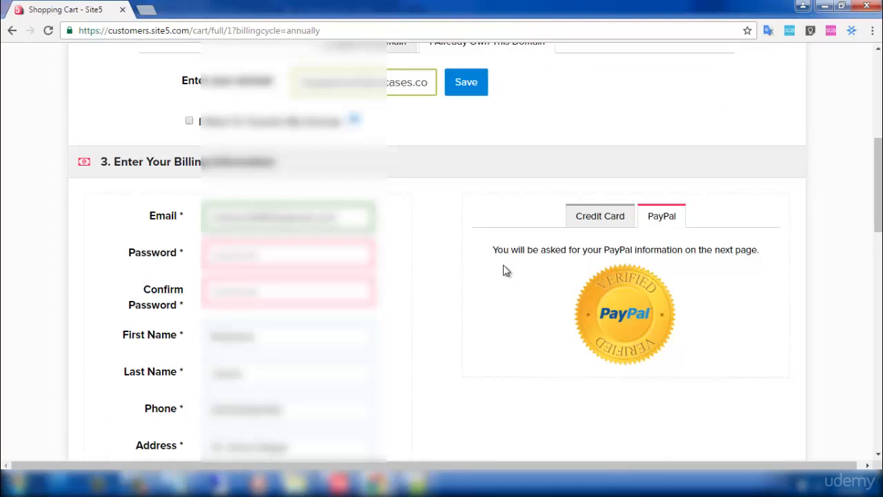
scroll(down, 3)
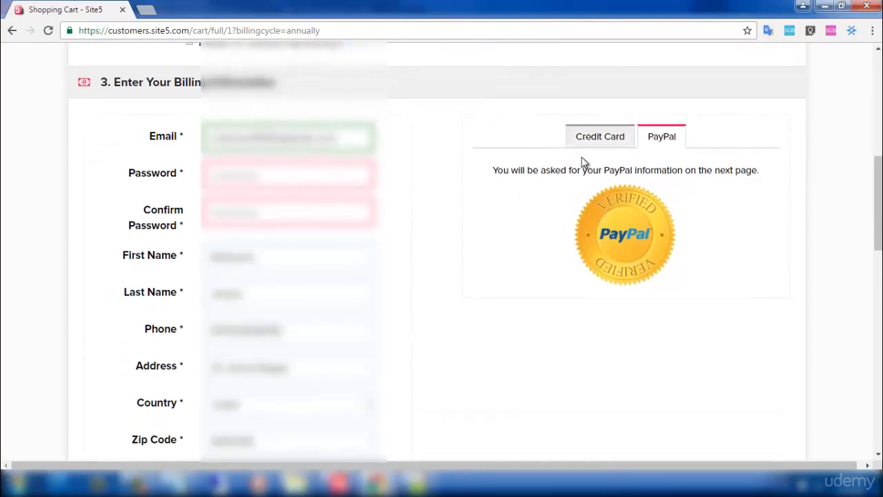
scroll(down, 3)
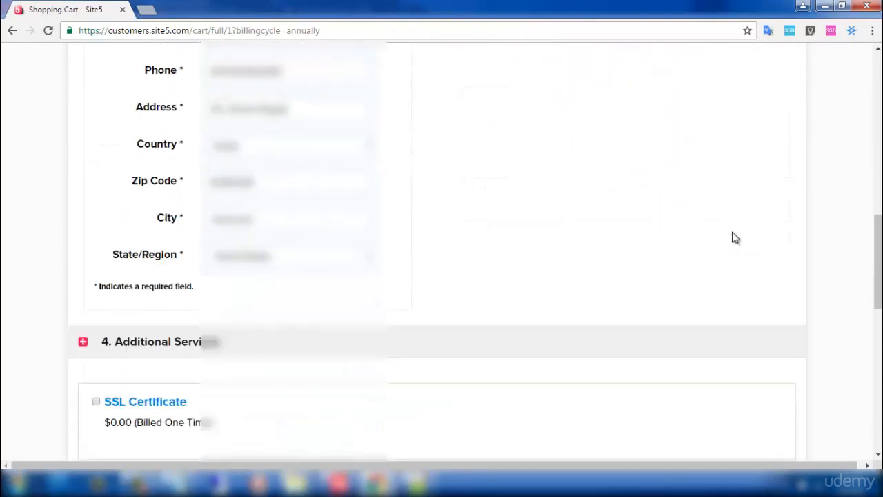
scroll(down, 3)
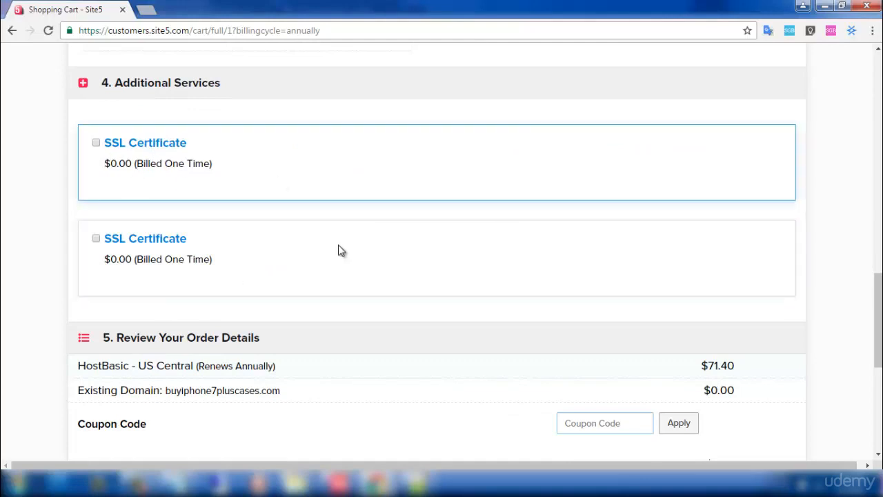
scroll(down, 3)
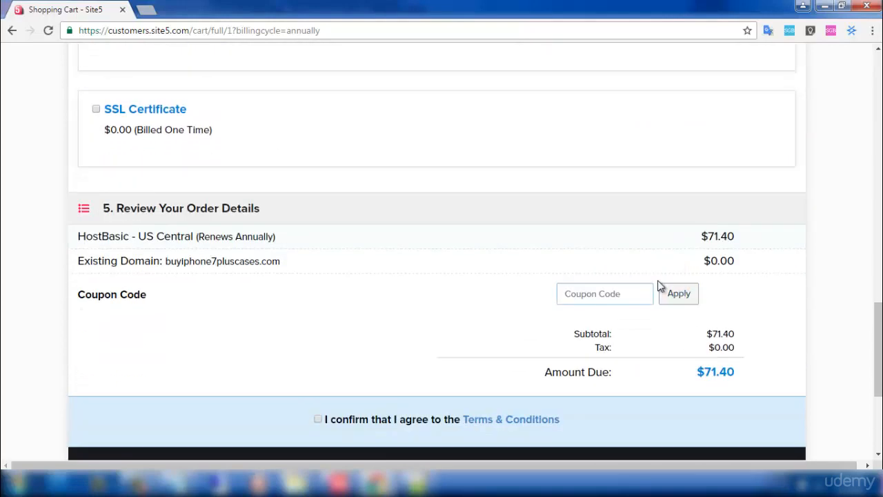
scroll(down, 3)
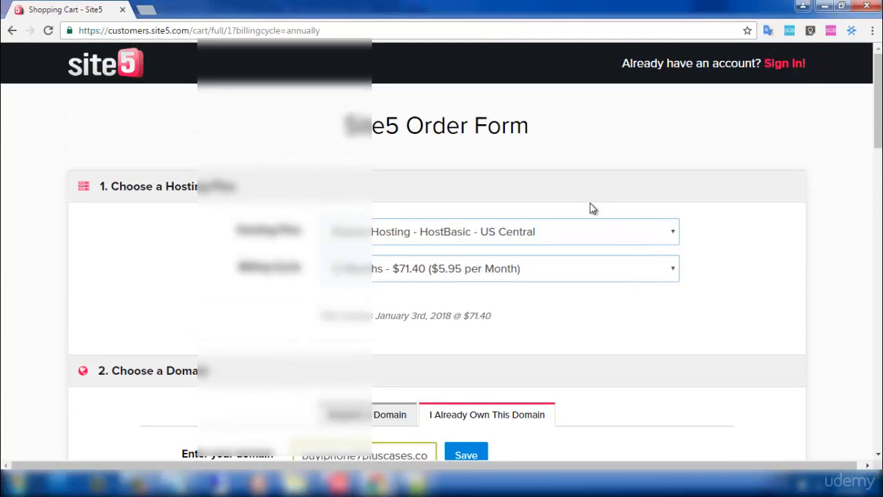
Step: Accept the Terms & Conditions, place the order, and close the password/card error dialog
scroll(down, 3)
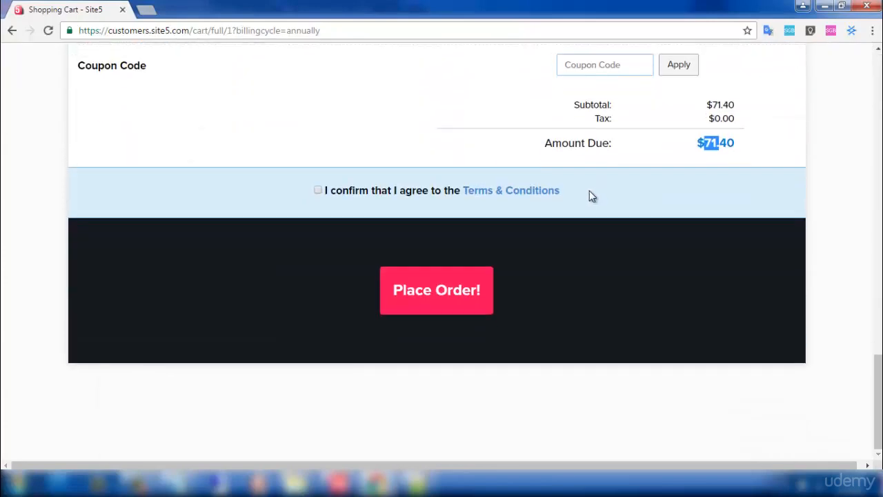
click(318, 189)
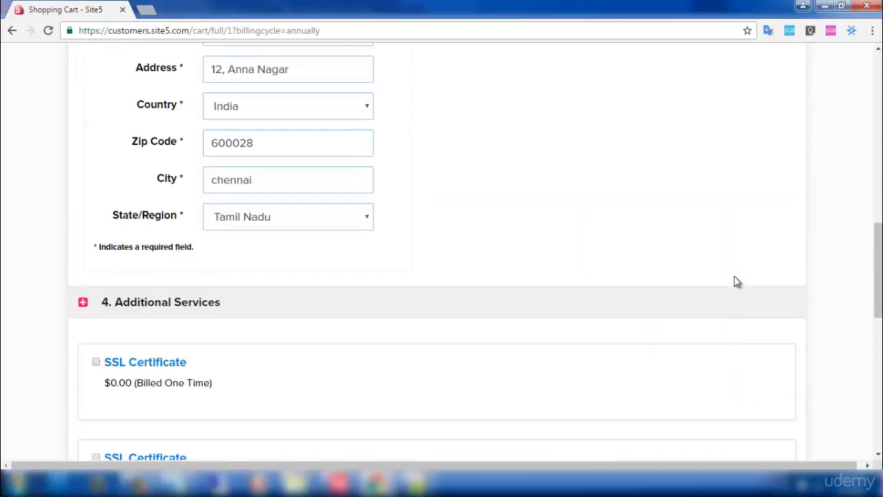
click(436, 301)
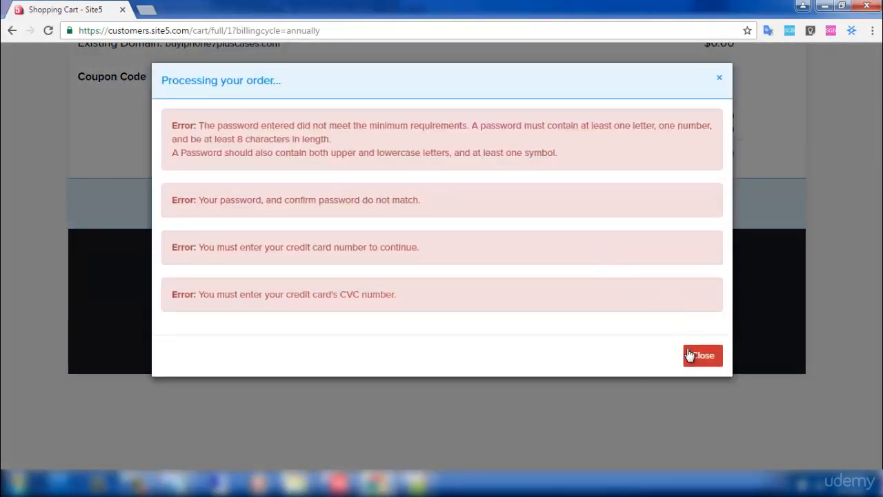
click(702, 356)
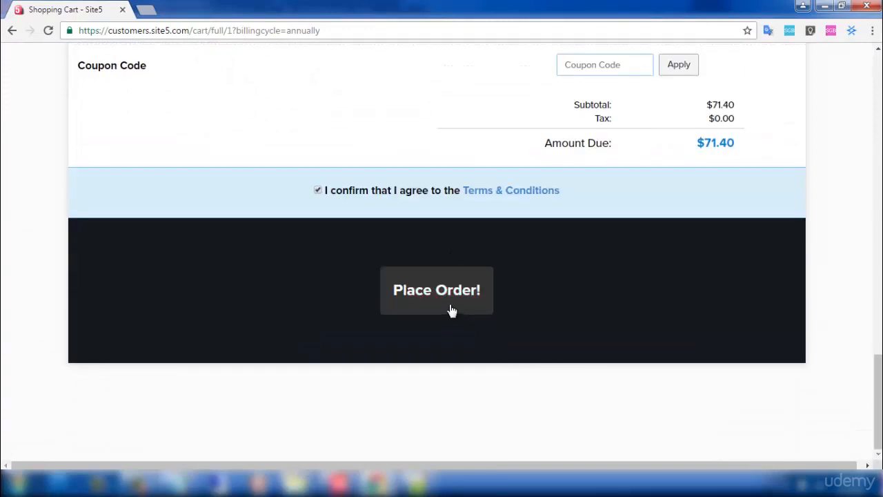